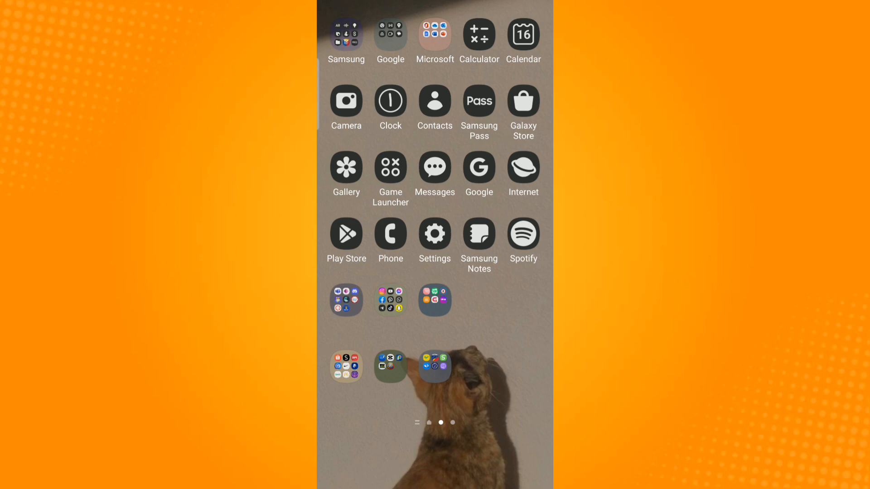
- Launch Snapchat from the home-screen app folder and capture a photo snap of the wall
left_click(390, 300)
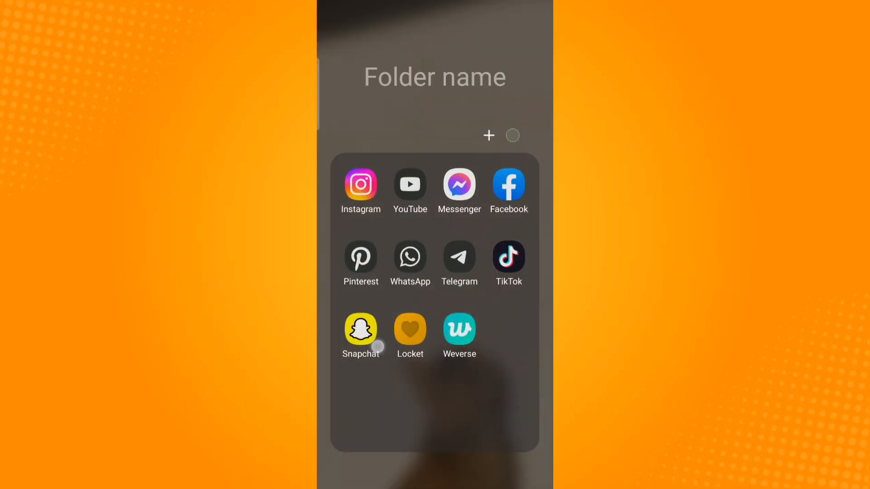
left_click(361, 329)
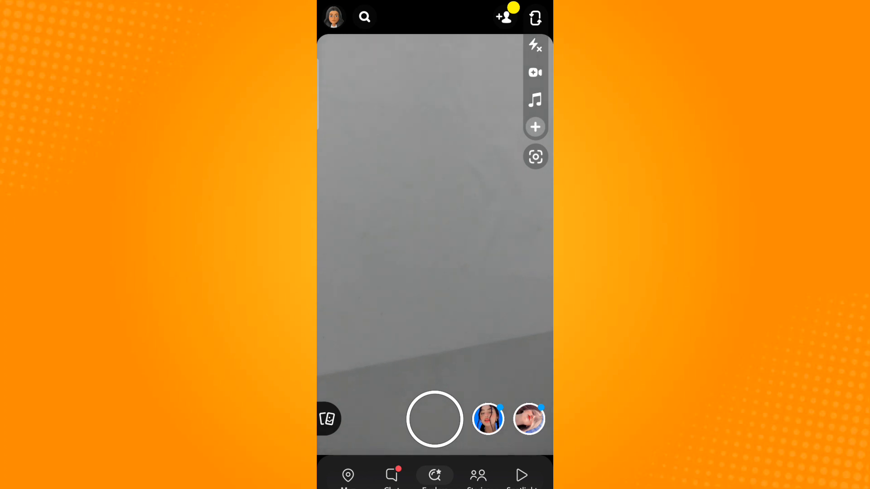
left_click(434, 419)
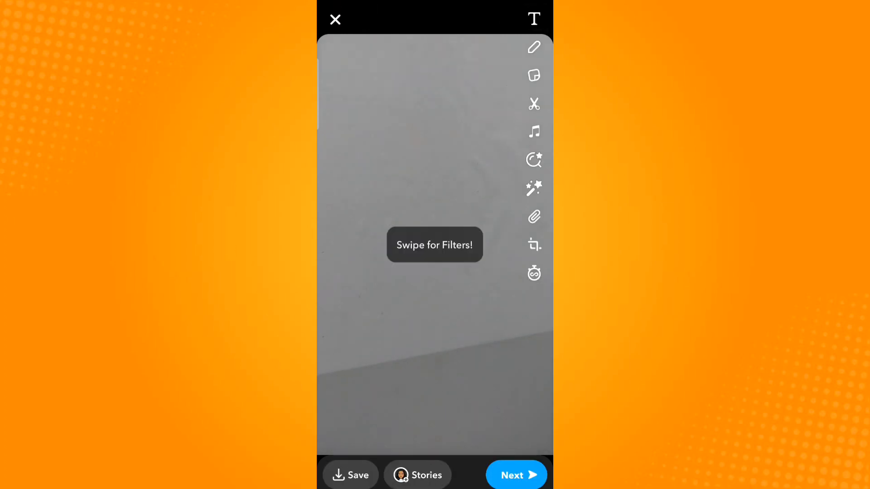
scroll("left", 3)
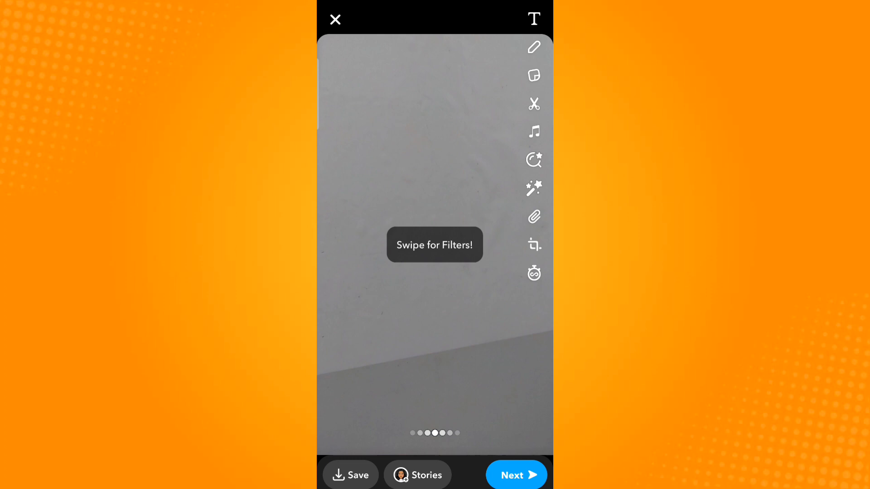
- Move the wall snap on to the Send To list of stories, recents and Quick Add friends
left_click(514, 474)
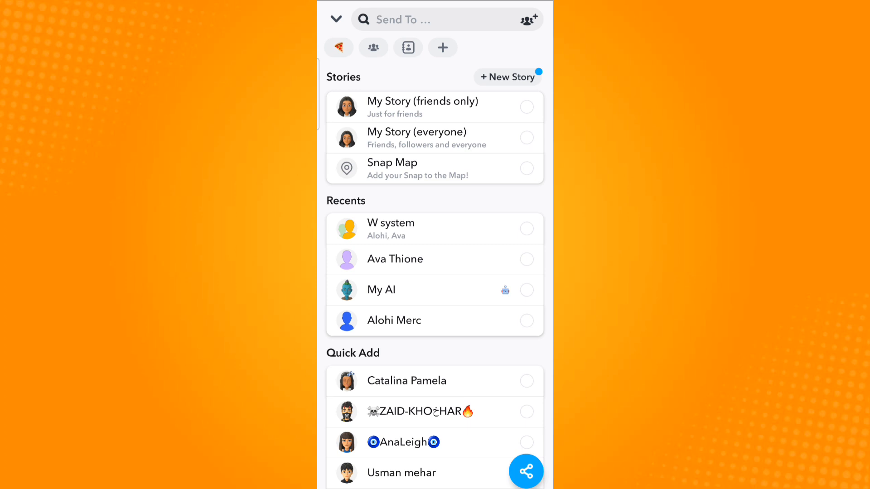
left_click(338, 47)
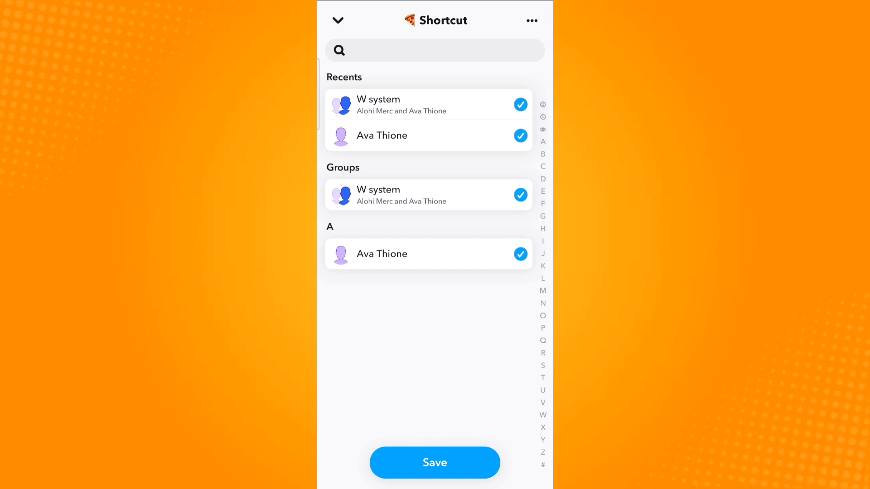
- Delete the pizza-emoji shortcut via its ⋯ menu and confirm, returning to Send To with 'Shortcut deleted!'
left_click(531, 21)
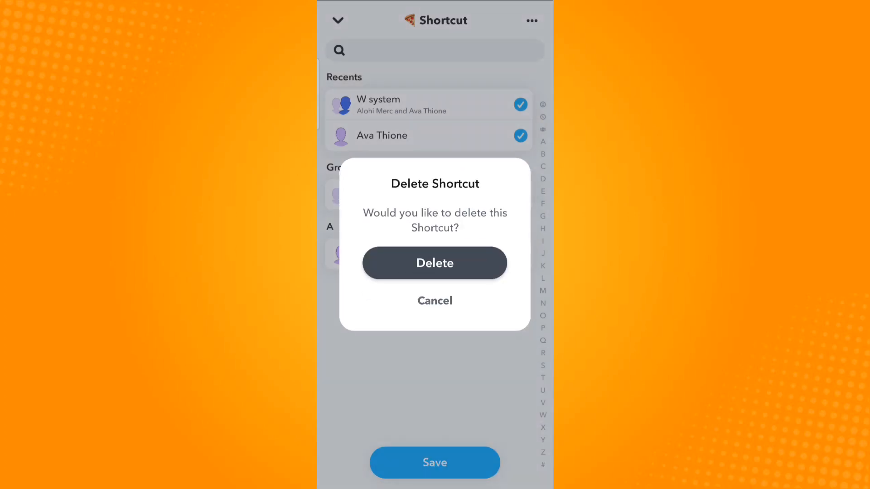
left_click(433, 263)
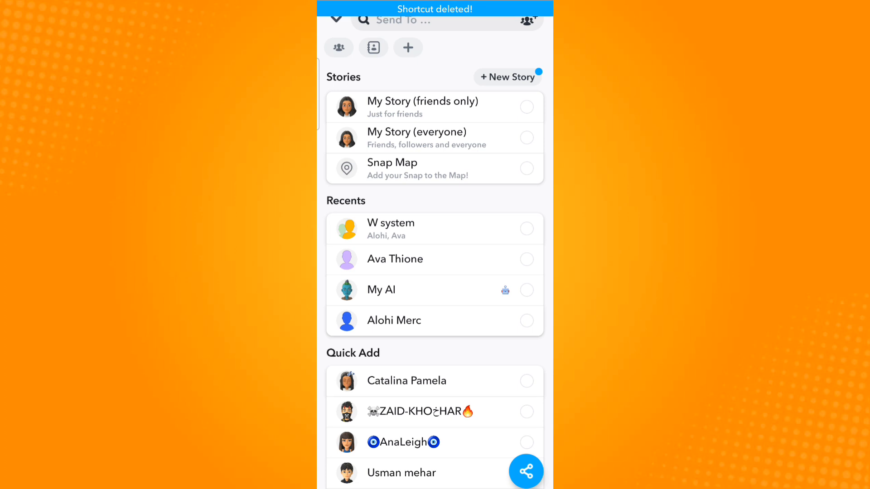